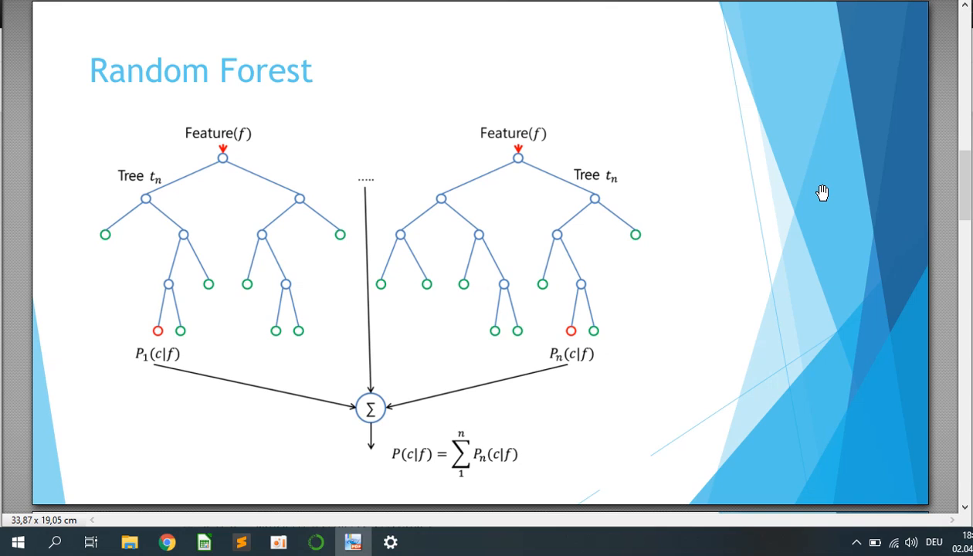
mouse_move(386, 279)
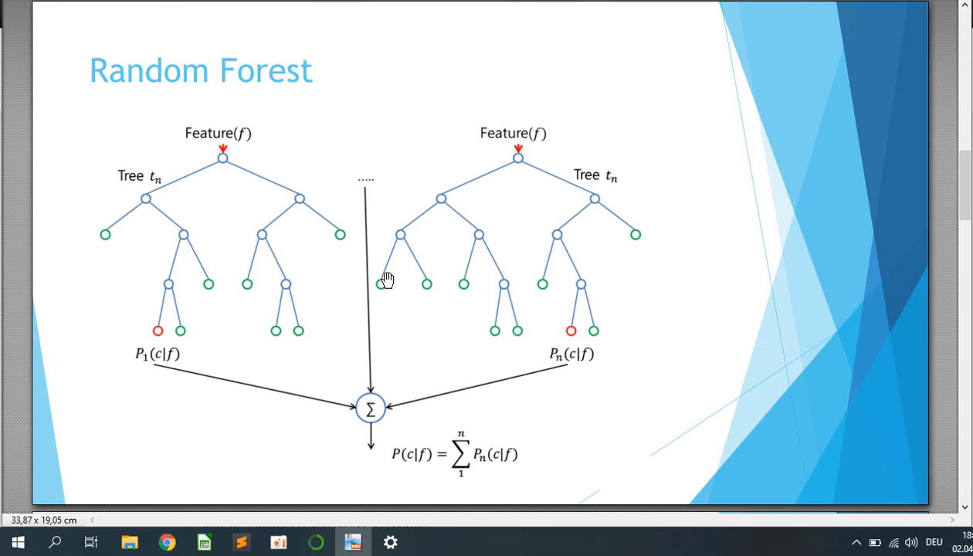
mouse_move(731, 257)
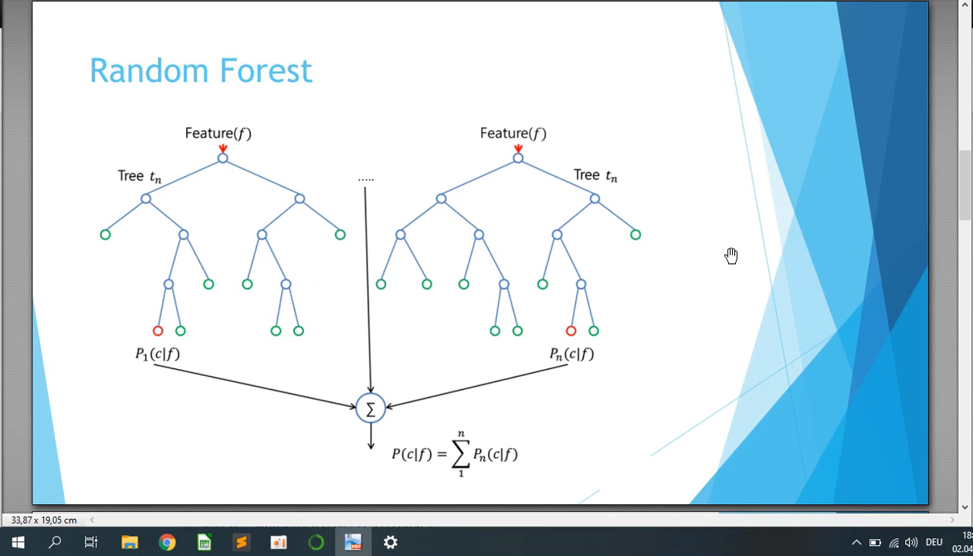
mouse_move(138, 222)
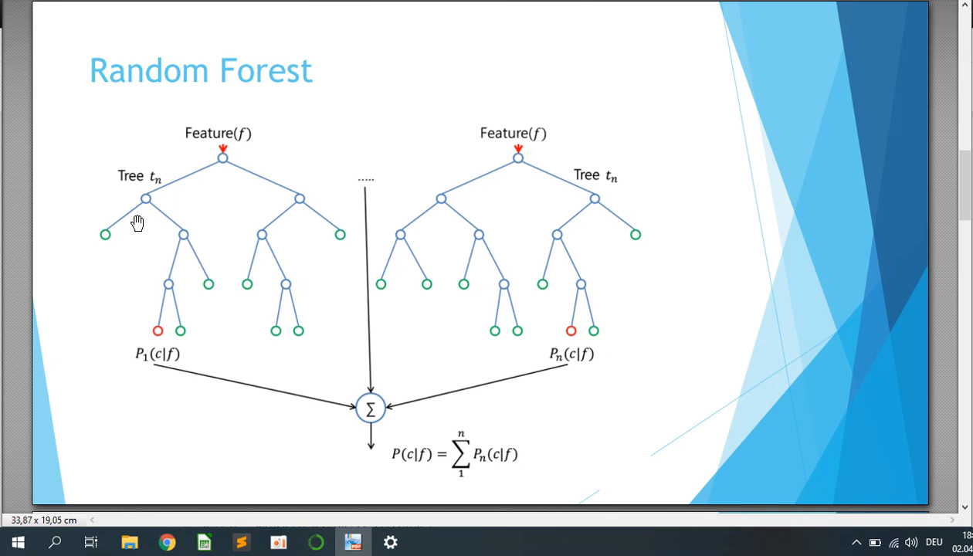
mouse_move(186, 332)
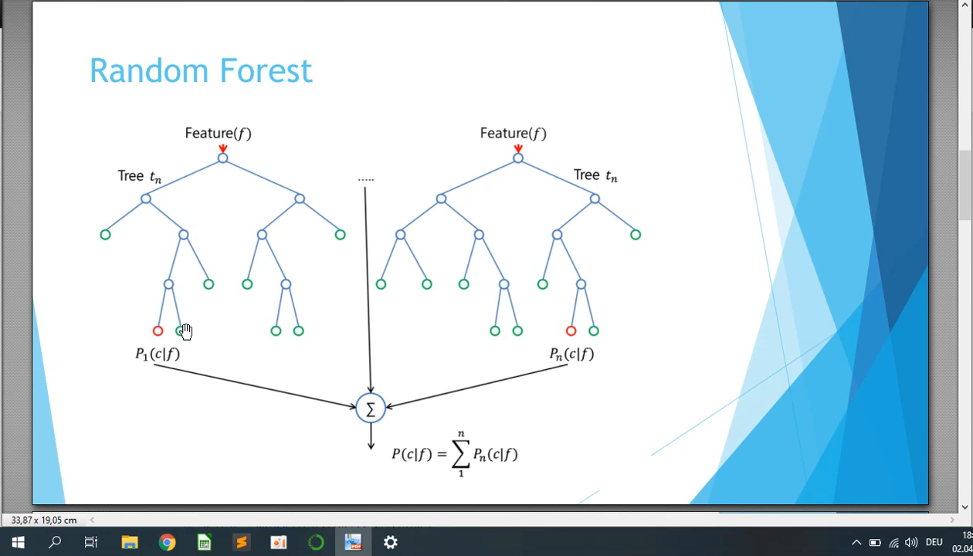
mouse_move(741, 312)
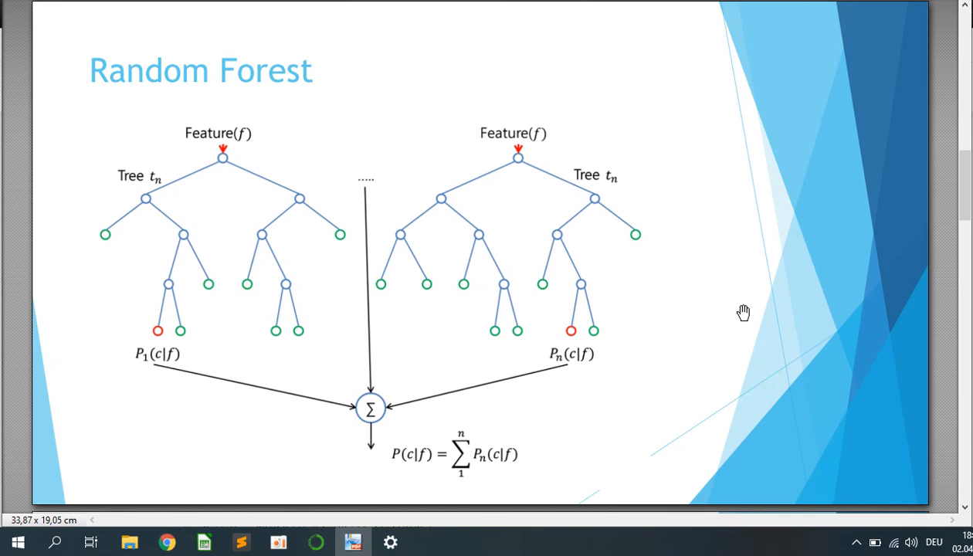
mouse_move(400, 451)
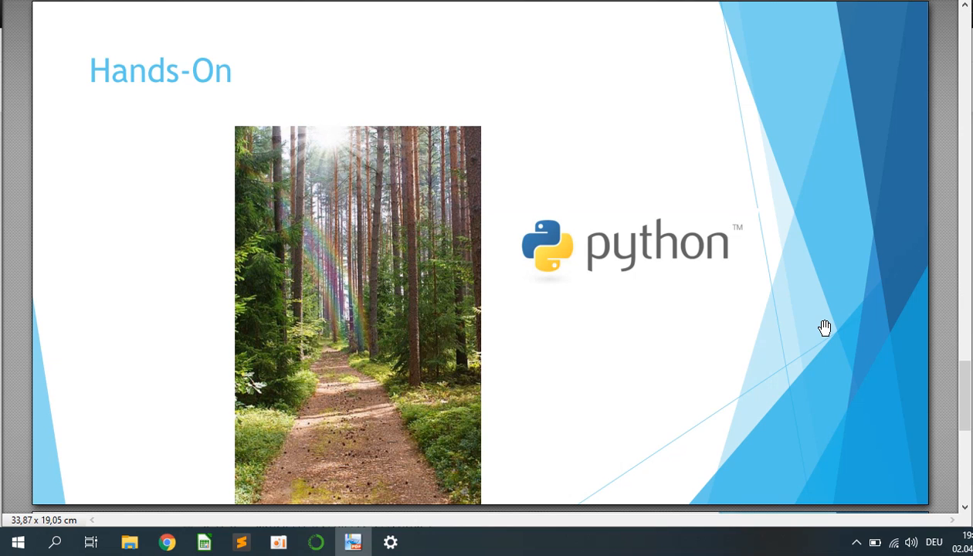
mouse_move(354, 383)
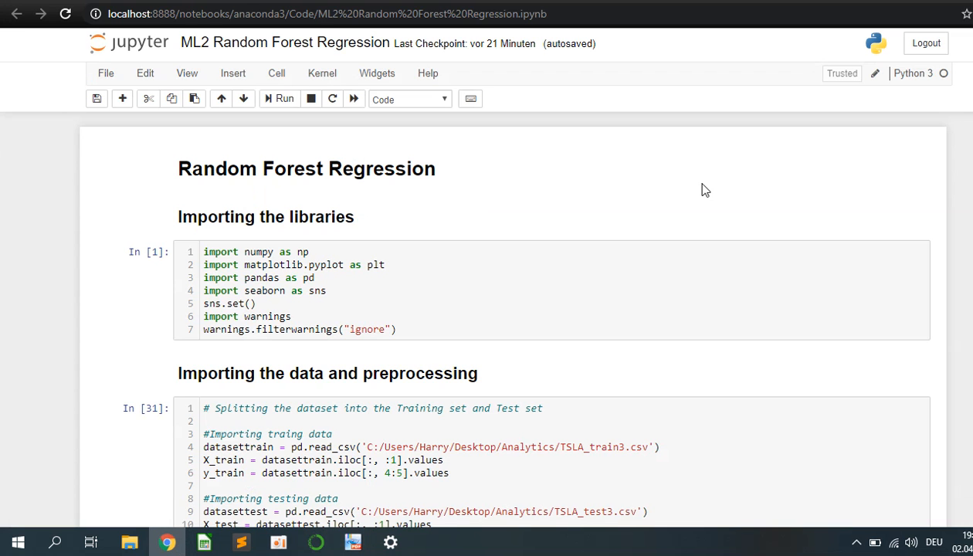
Focus the library-import code cell of the Random Forest Regression notebook.
click(381, 312)
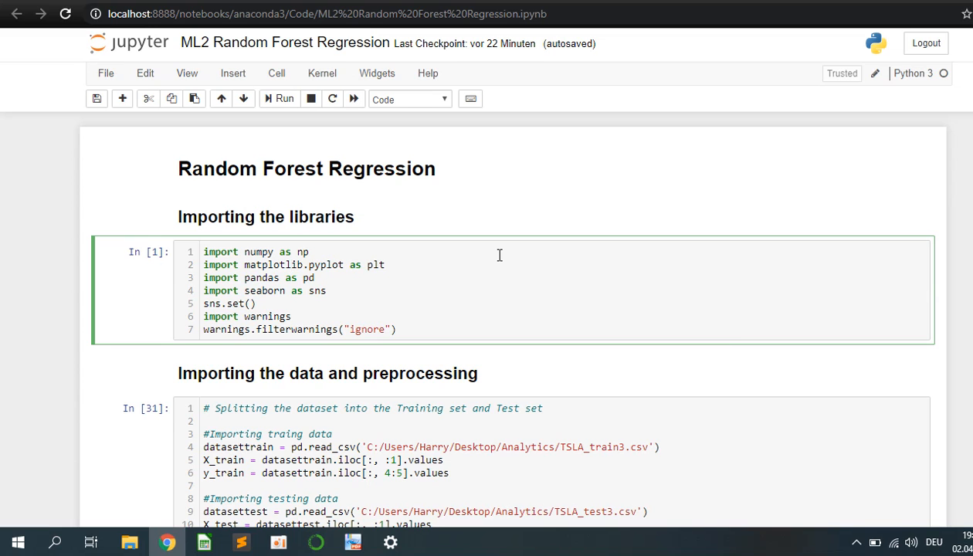
mouse_move(388, 288)
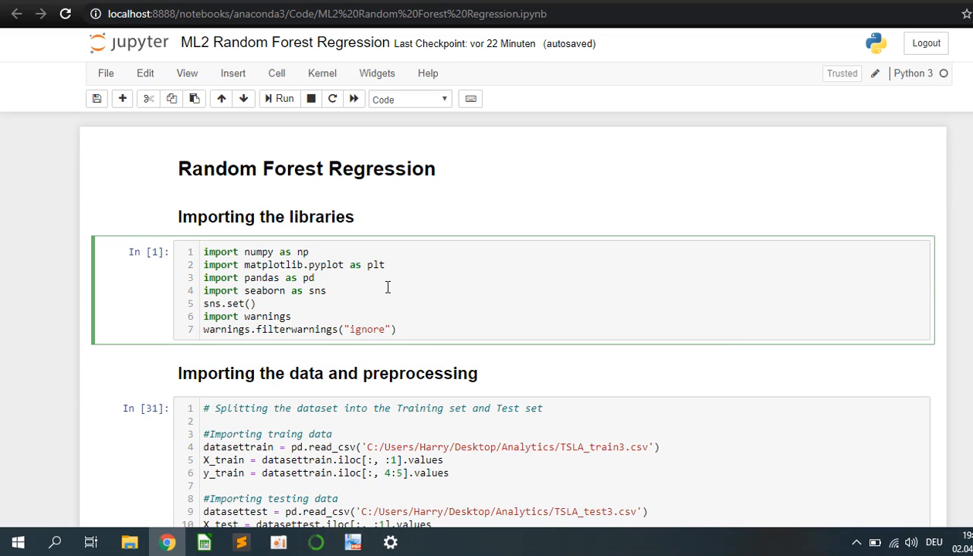
Scroll to the data-loading cell and its Tesla price preview table (Open, High, Low, Close, Volume).
scroll(down, 3)
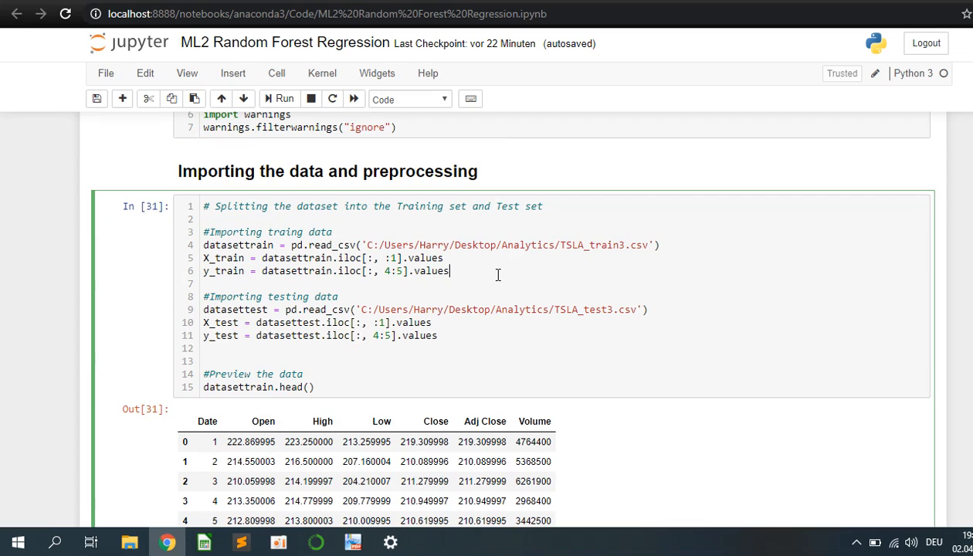
mouse_move(805, 281)
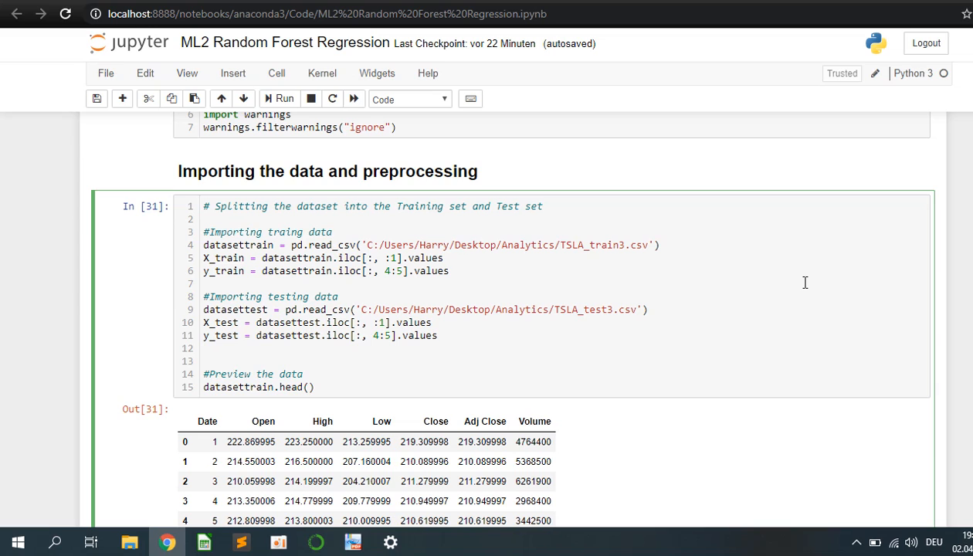
scroll(down, 3)
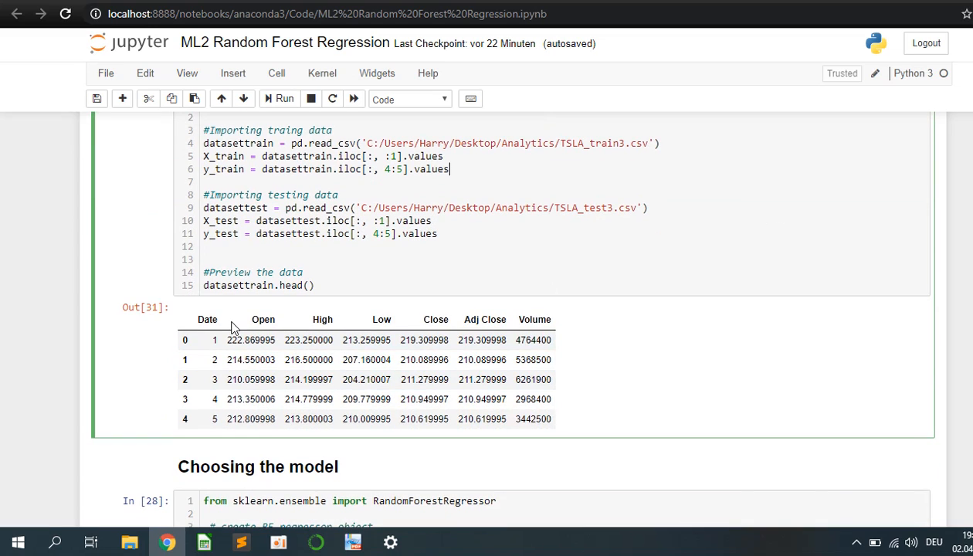
click(220, 339)
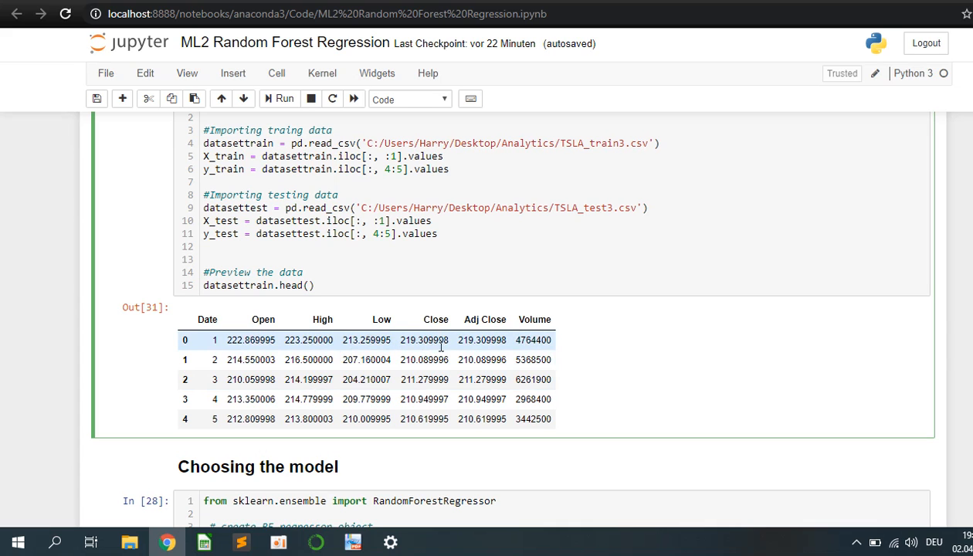
Scroll past the model-choice and fitting cells and select the graph-plotting cell.
scroll(down, 3)
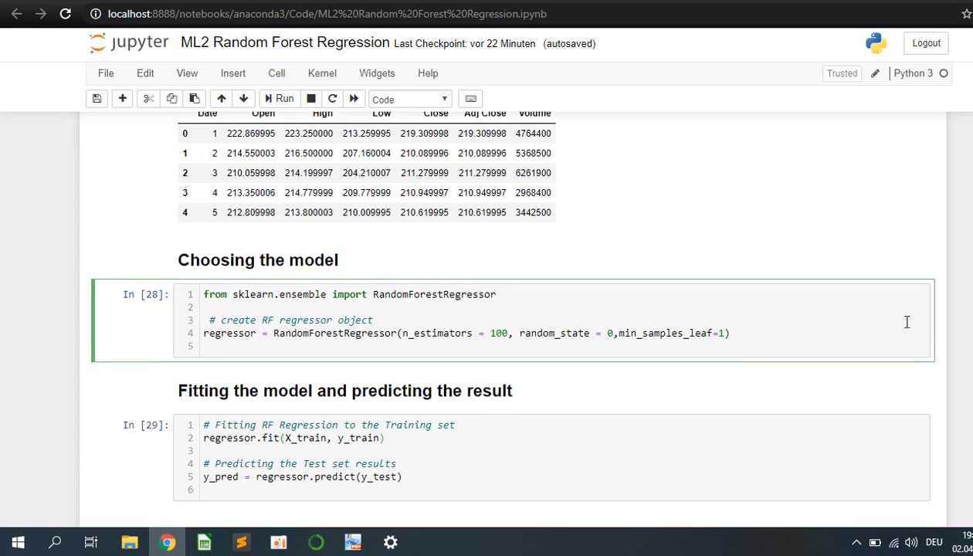
scroll(down, 3)
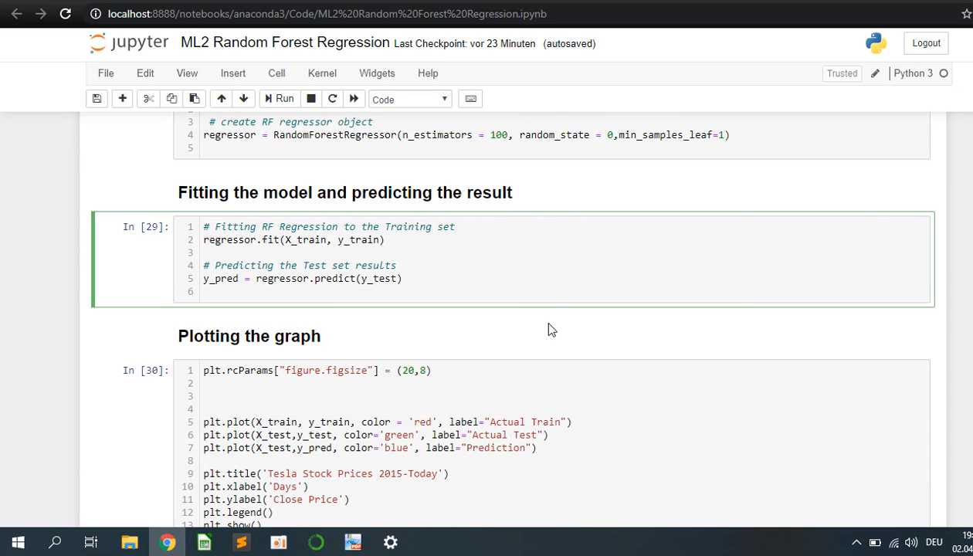
click(393, 269)
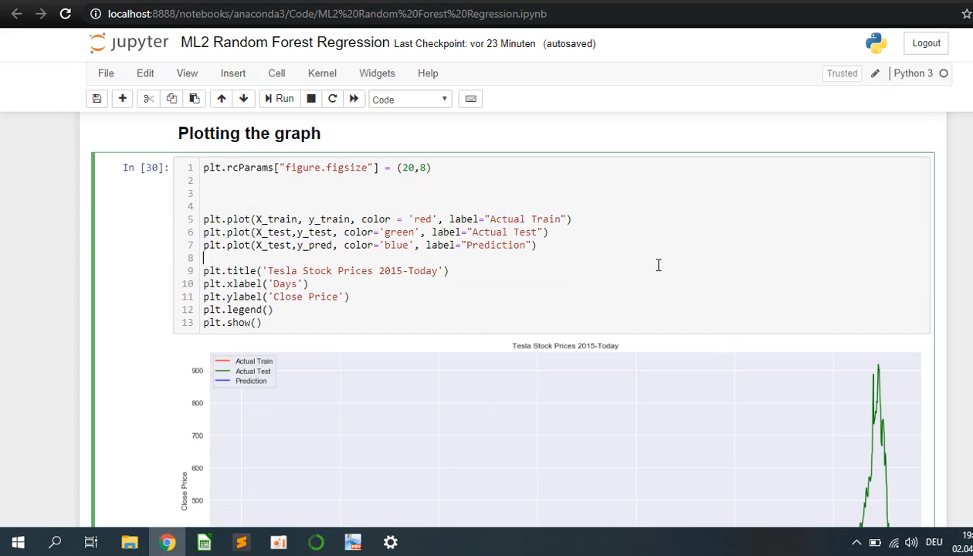
Reveal the actual-vs-predicted Tesla price chart, then switch back to the 'Thanks for watching!' slide.
scroll(down, 3)
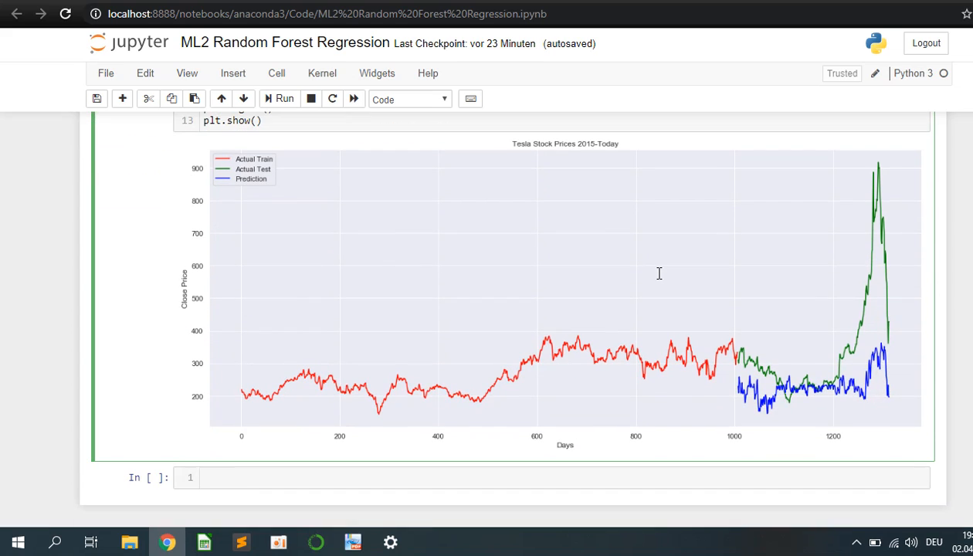
mouse_move(917, 426)
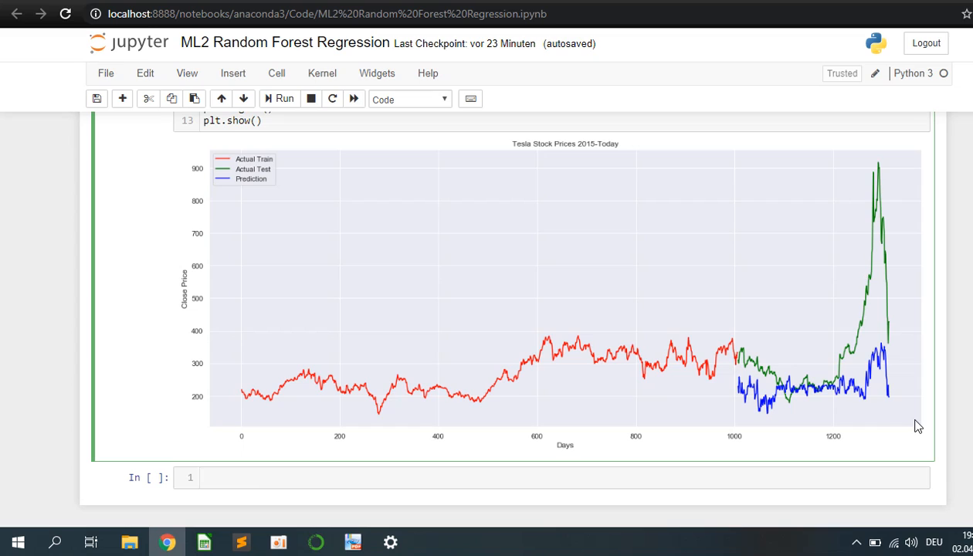
mouse_move(593, 440)
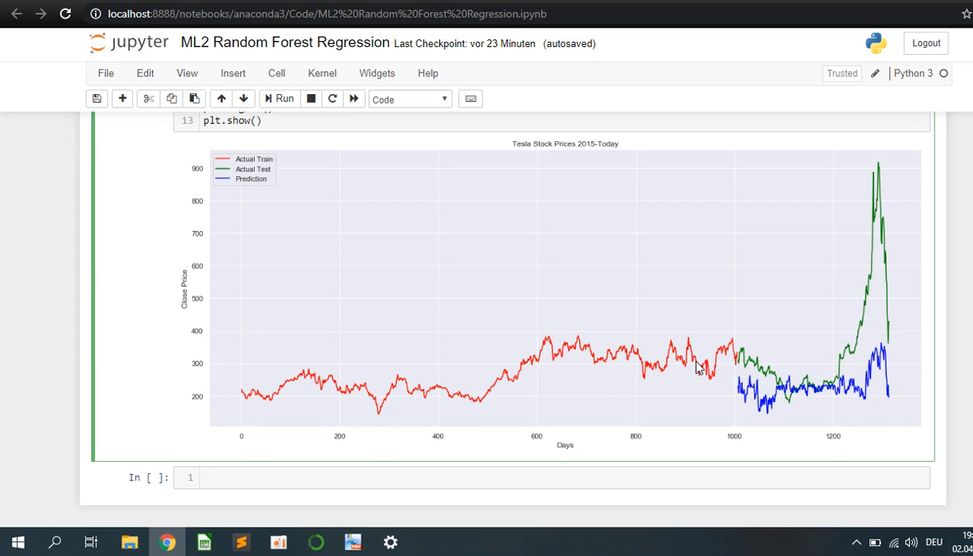
mouse_move(871, 378)
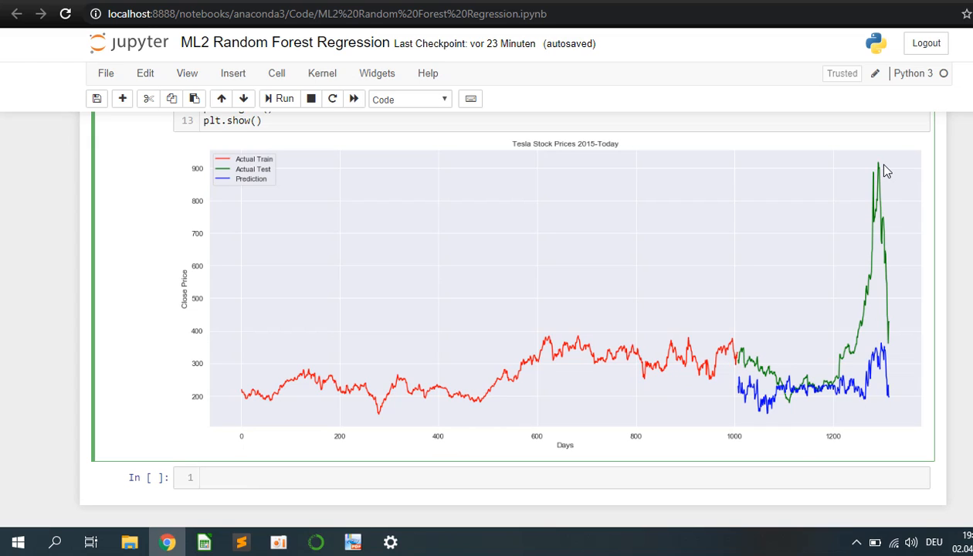
mouse_move(819, 420)
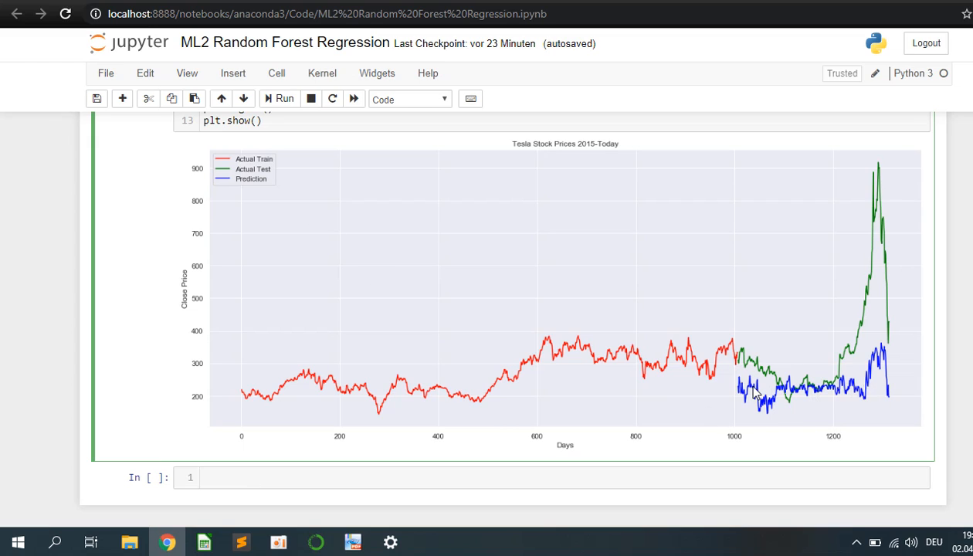
mouse_move(761, 383)
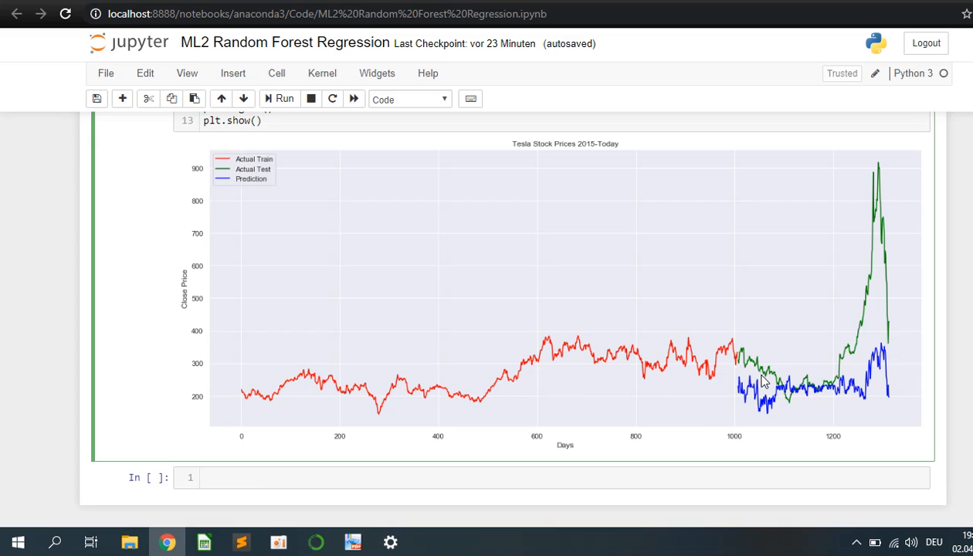
mouse_move(883, 348)
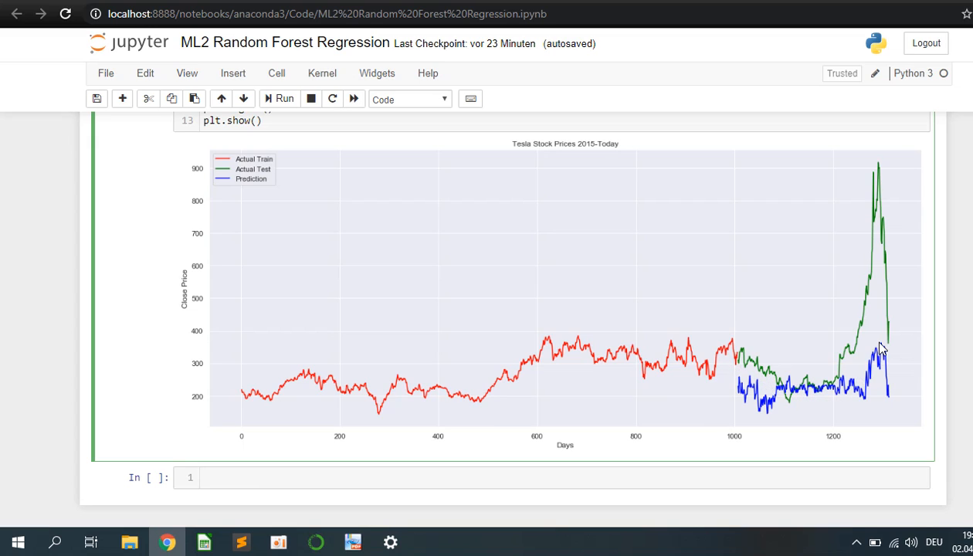
mouse_move(917, 166)
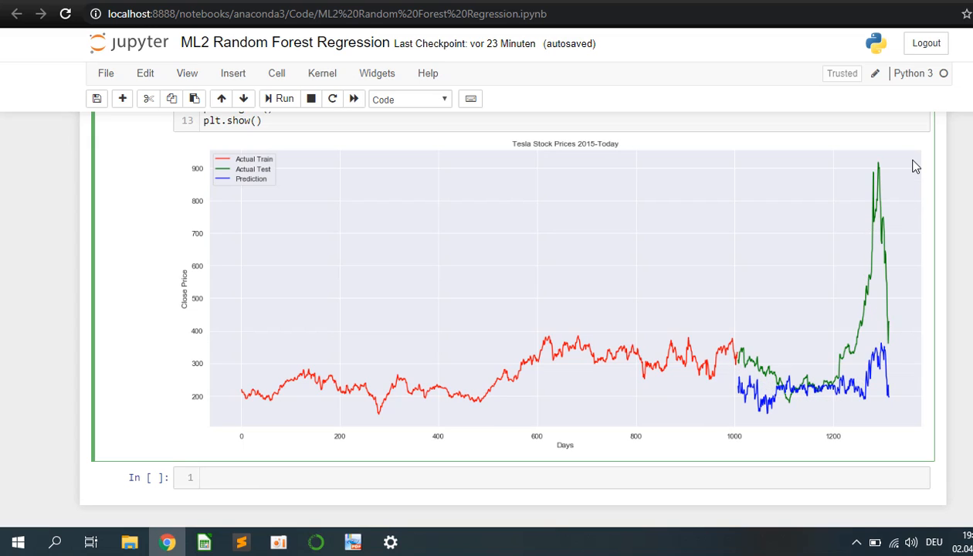
mouse_move(877, 307)
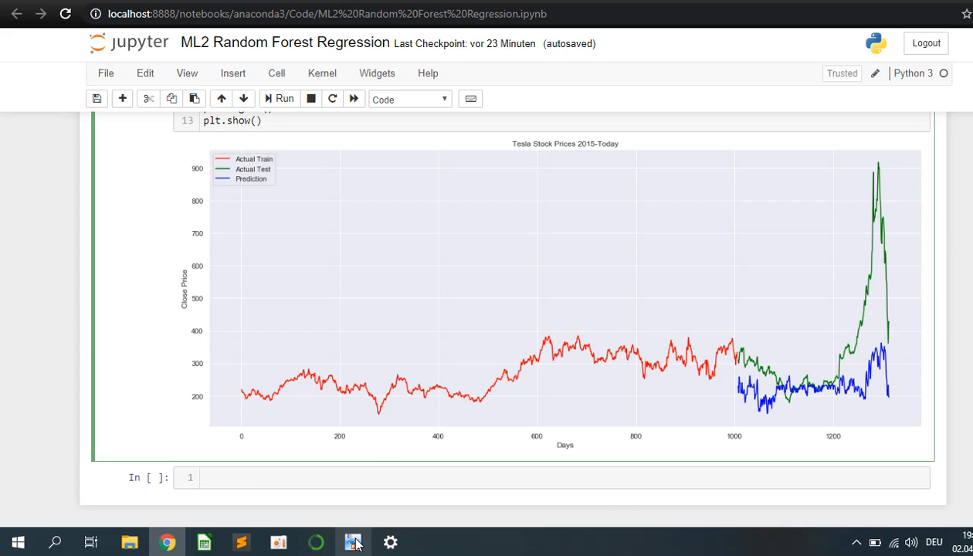
click(353, 540)
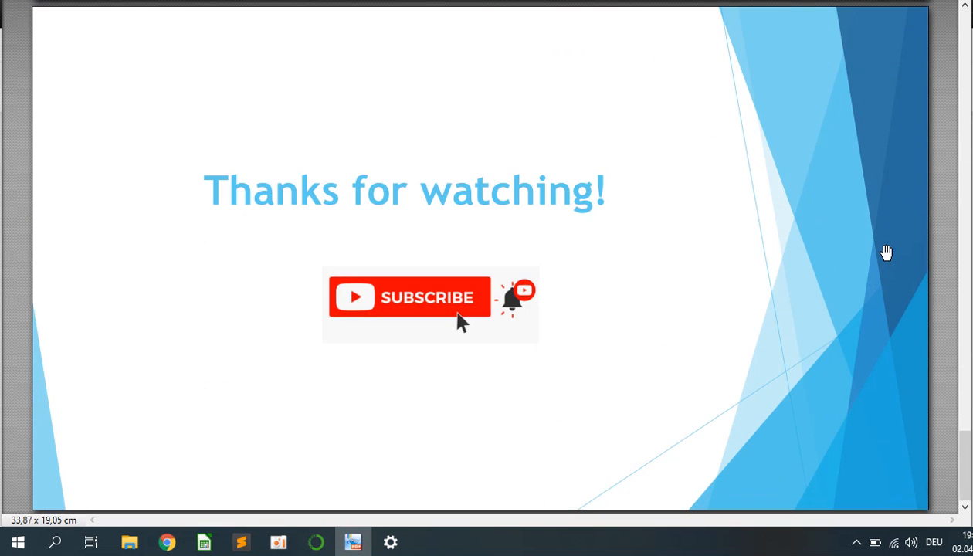